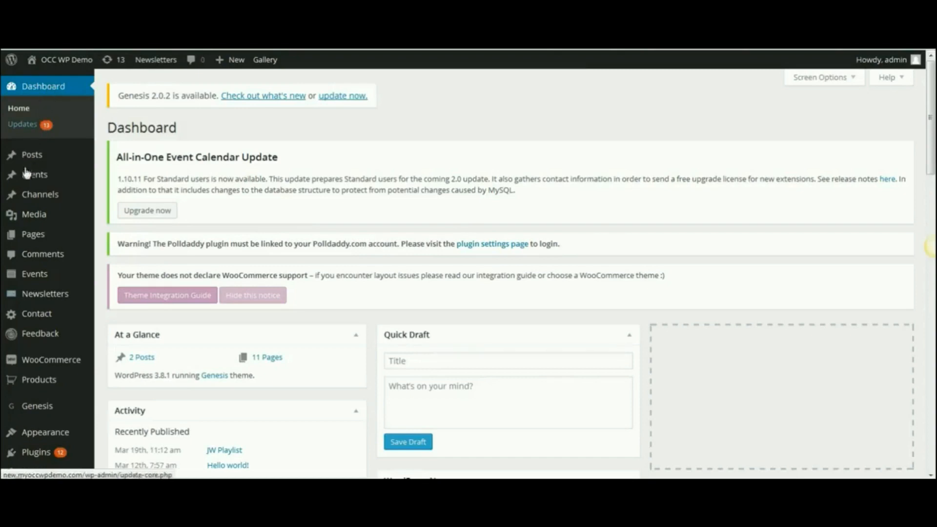
{"action": "mouse_move", "coordinate": [34, 175]}
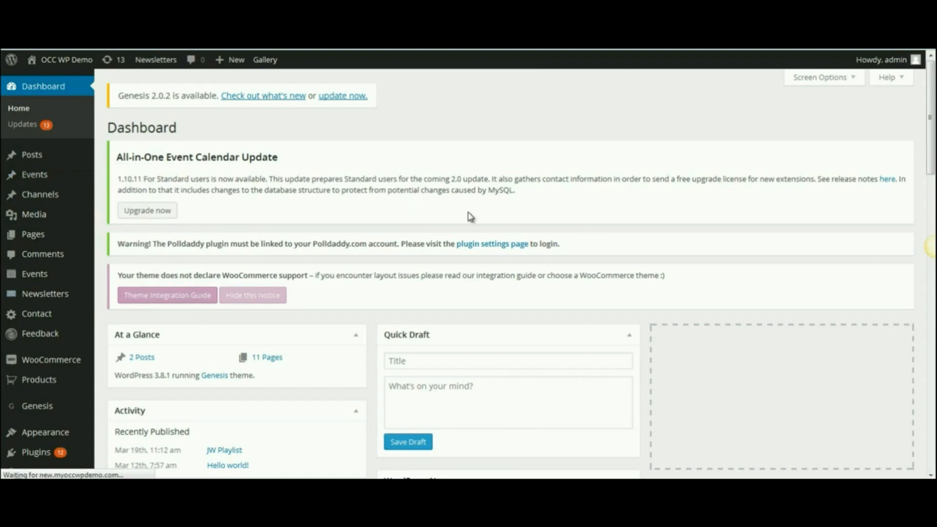
- Show the All Events list with the Monthly Church Picnic entry in view
{"action": "left_click", "coordinate": [34, 175]}
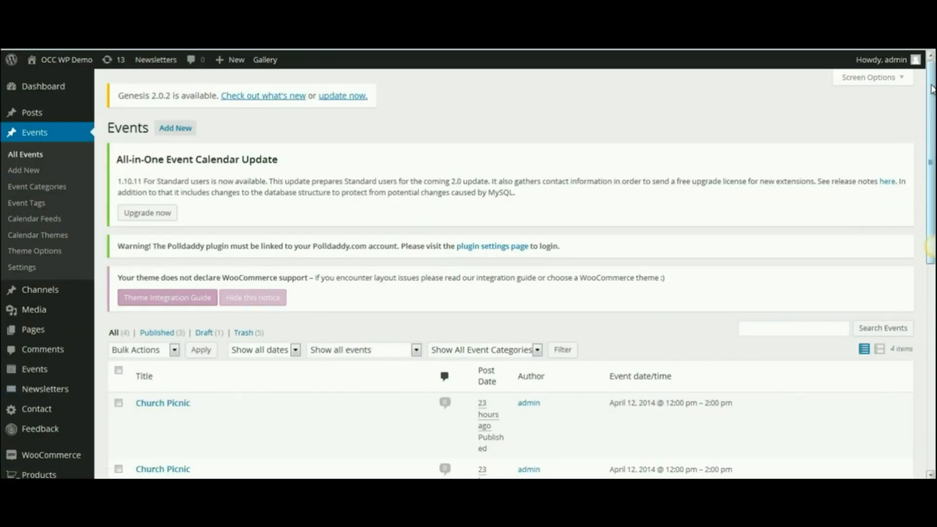
{"action": "scroll", "scroll_direction": "down", "scroll_amount": 3}
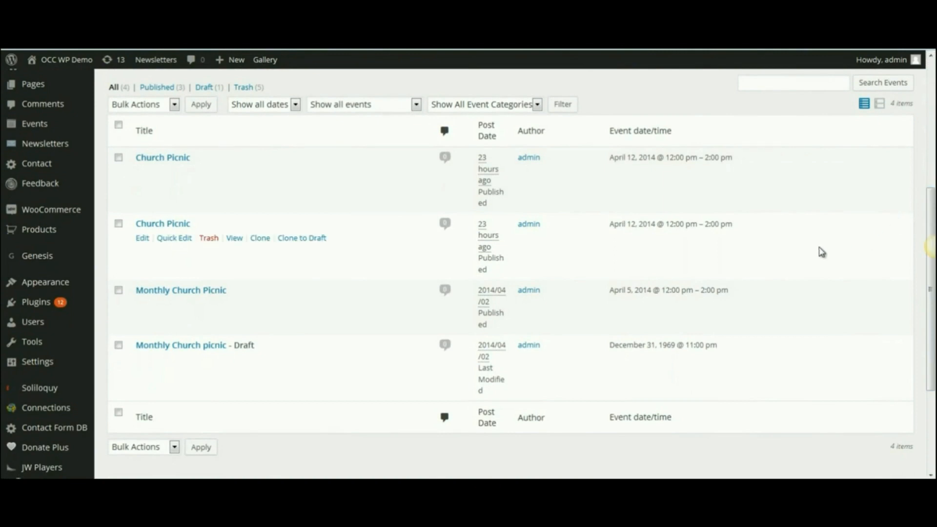
{"action": "mouse_move", "coordinate": [180, 290]}
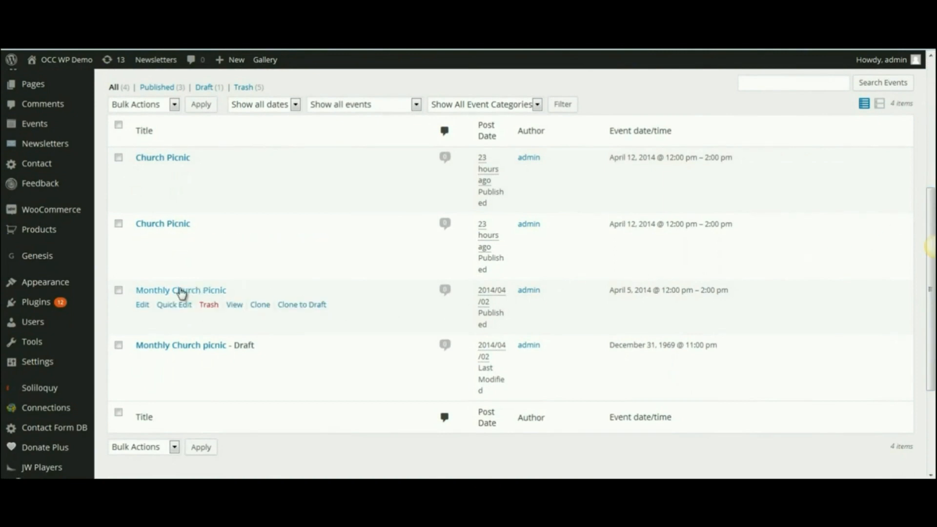
{"action": "mouse_move", "coordinate": [180, 289]}
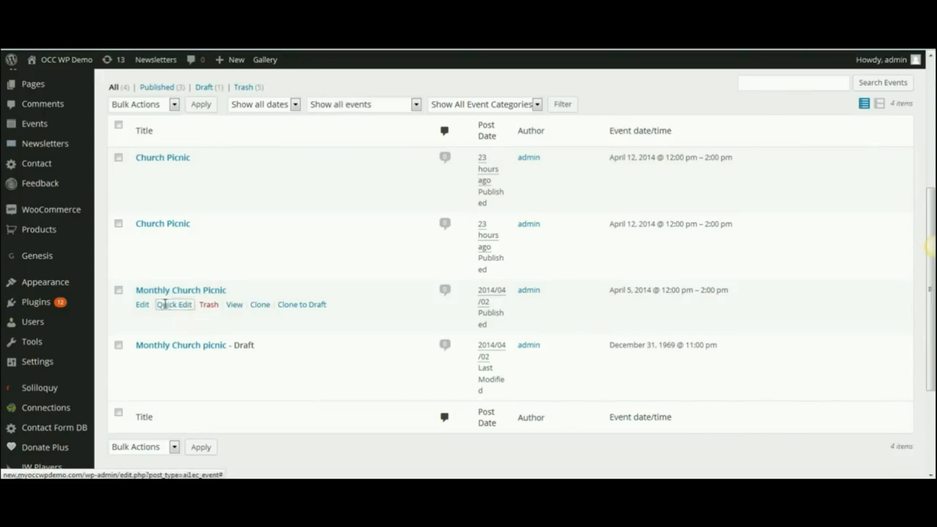
- Quick Edit Monthly Church Picnic, set its status to Draft, and update it
{"action": "left_click", "coordinate": [174, 305]}
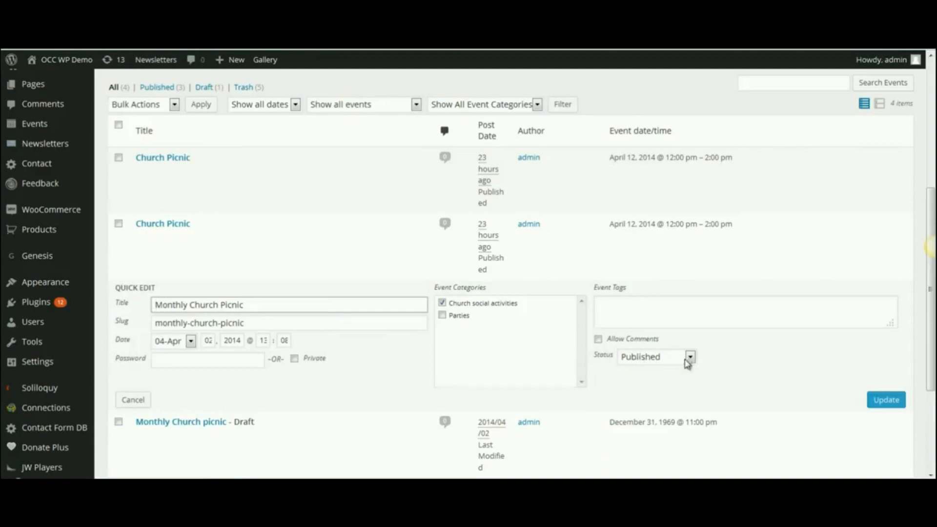
{"action": "left_click", "coordinate": [690, 357]}
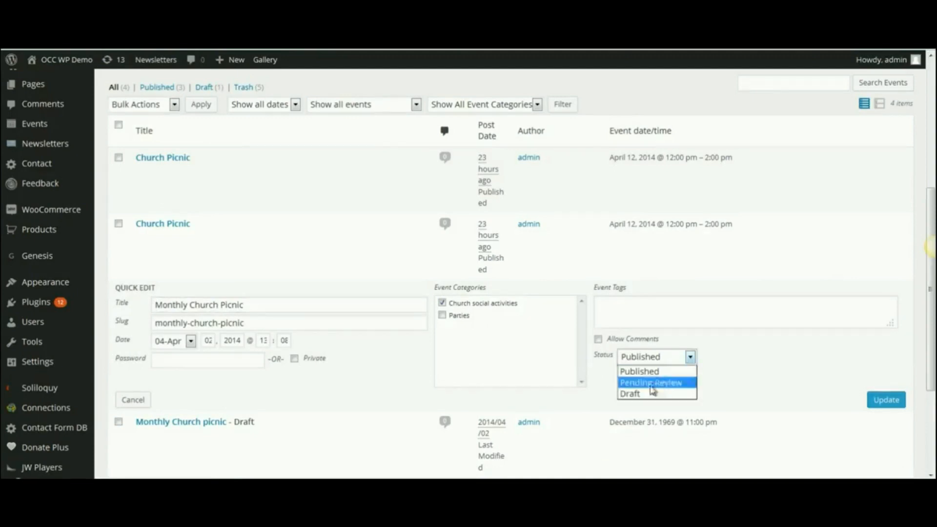
{"action": "left_click", "coordinate": [629, 394]}
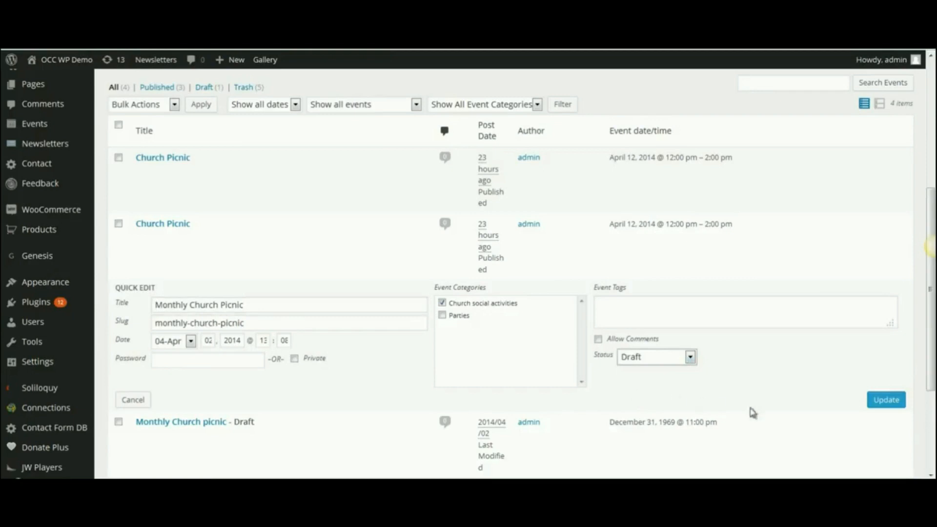
{"action": "left_click", "coordinate": [885, 399]}
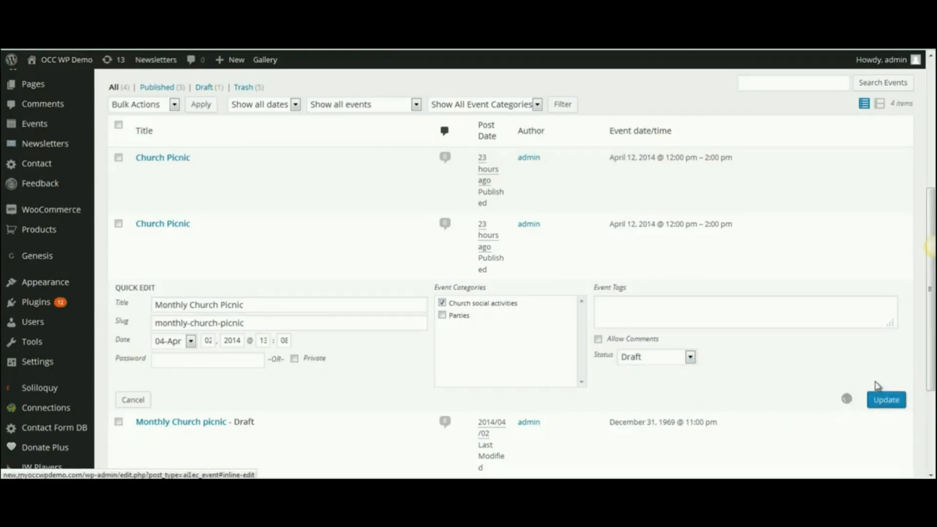
{"action": "left_click", "coordinate": [885, 400]}
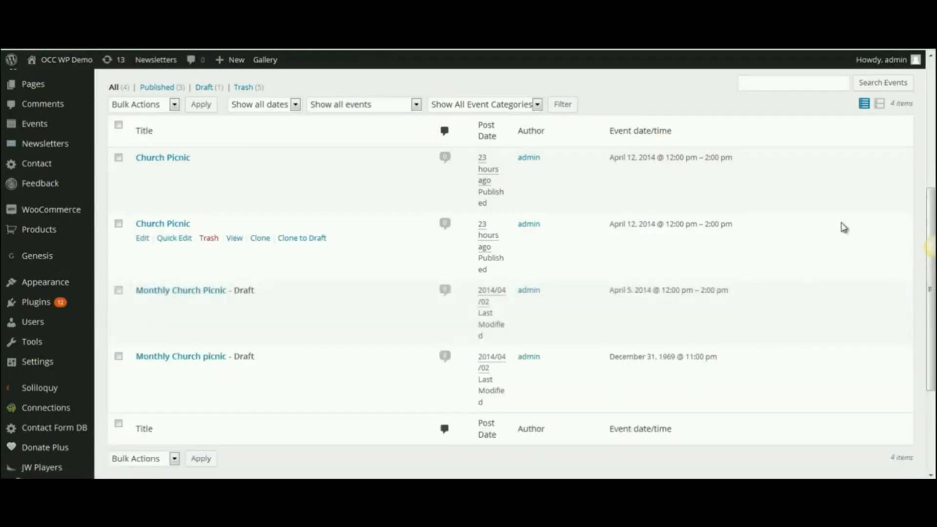